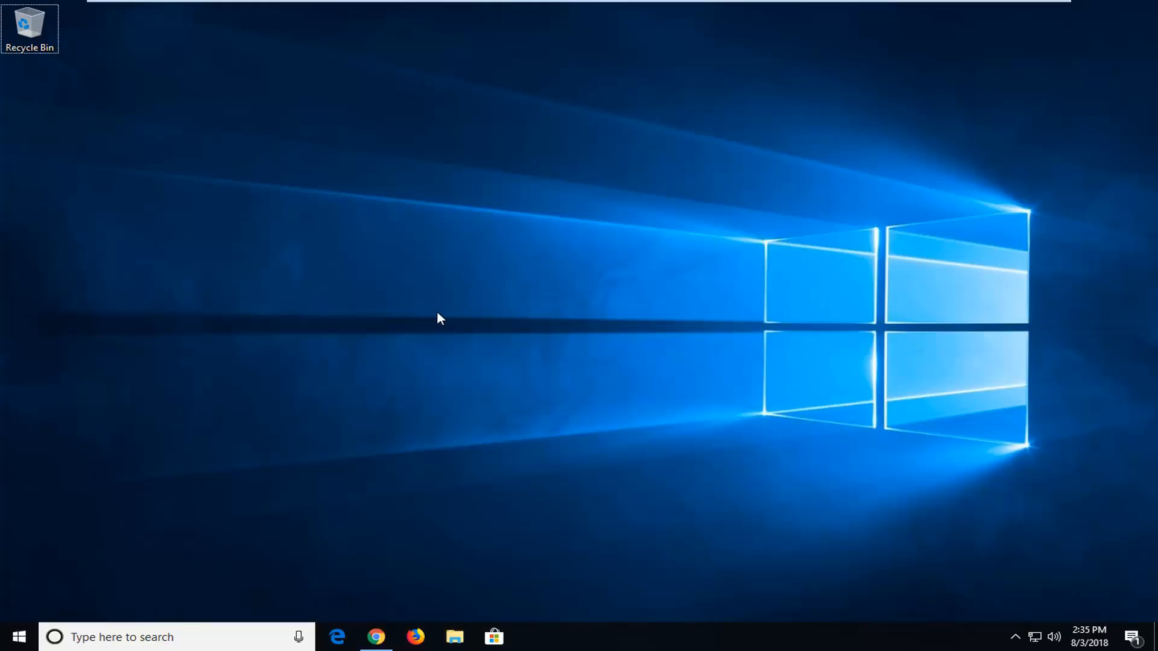
mouse_move(931, 361)
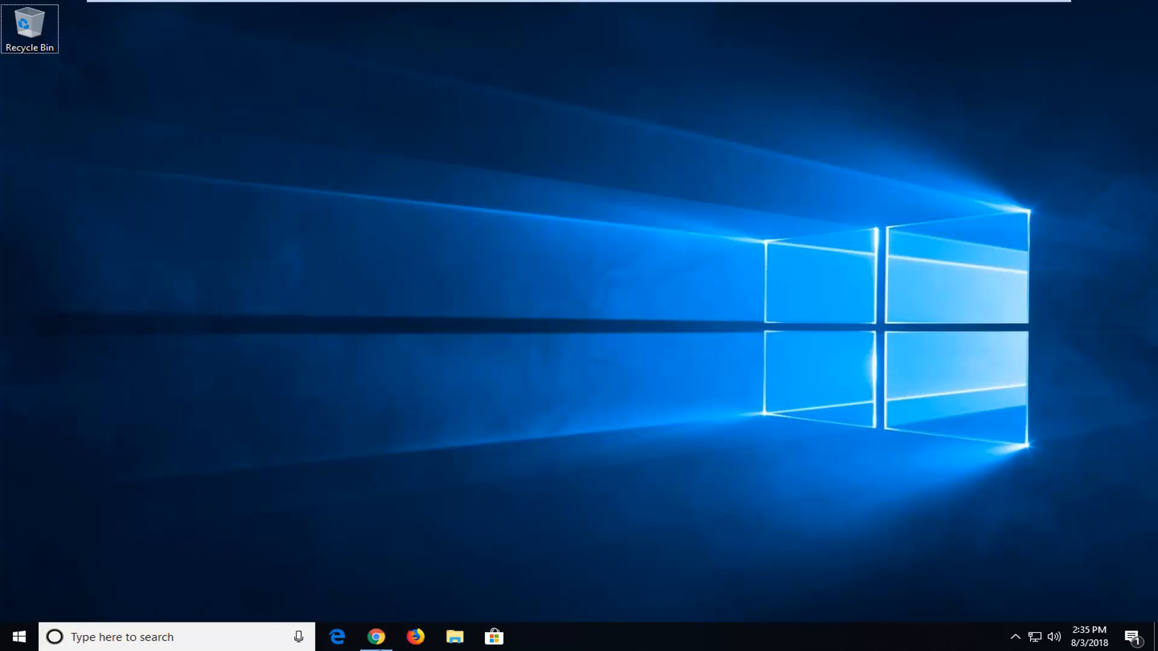
Step: Search Google in Chrome for 'malwarebytes' and open the free downloads sitelink
click(376, 637)
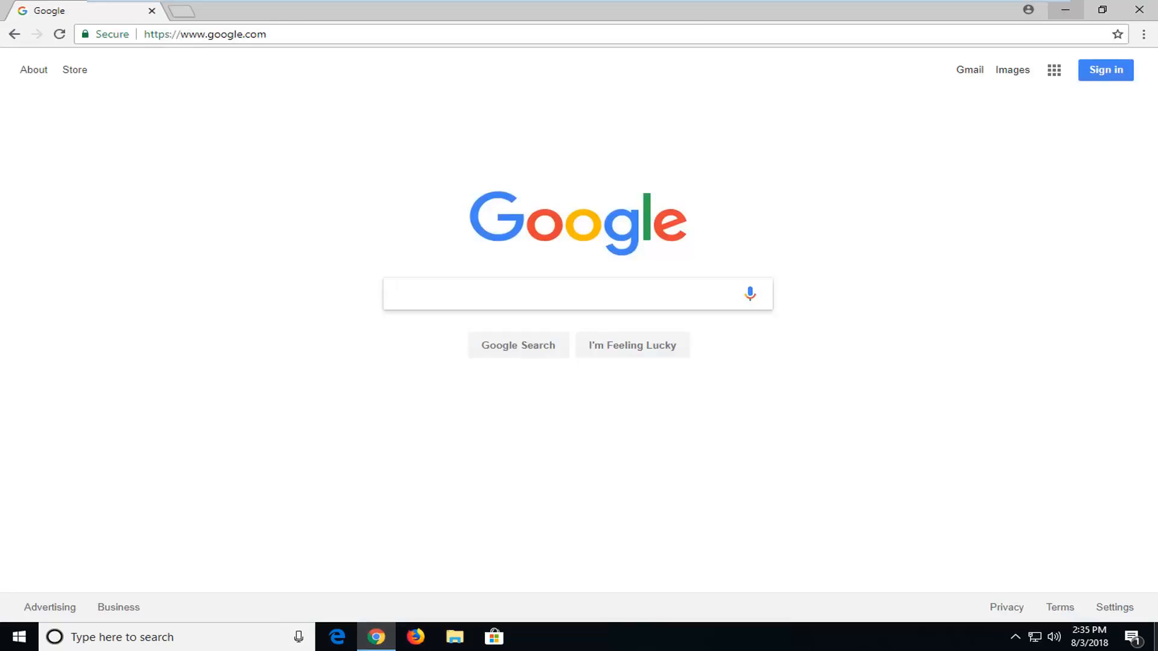
text(mal)
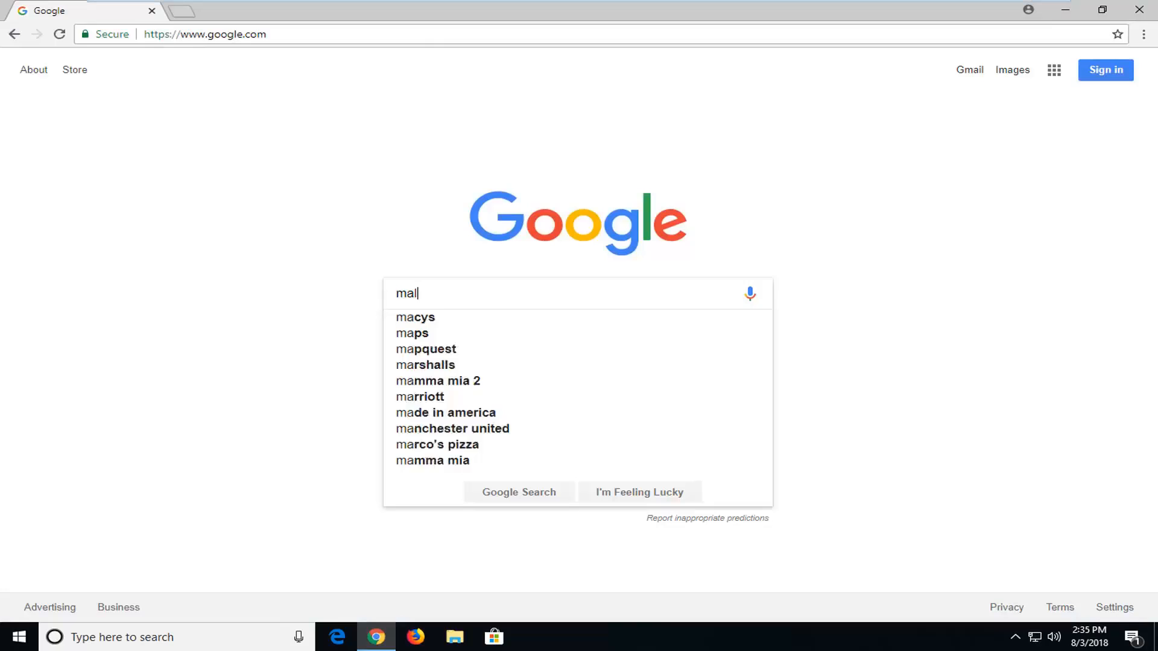
text(malwarebytes)
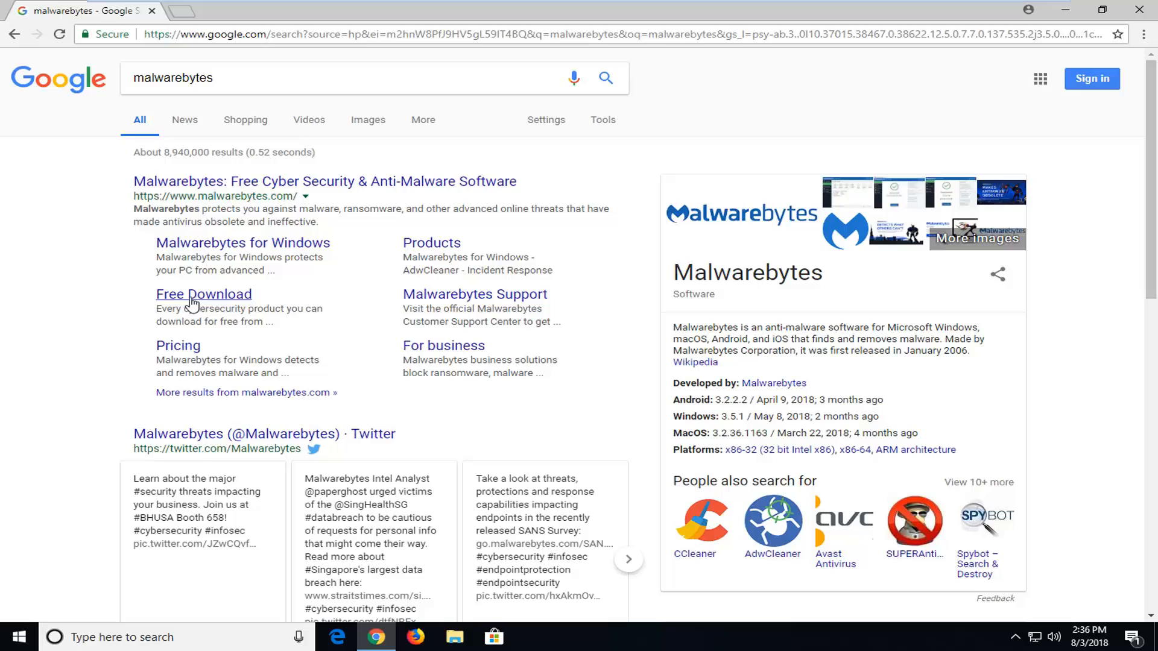
click(203, 294)
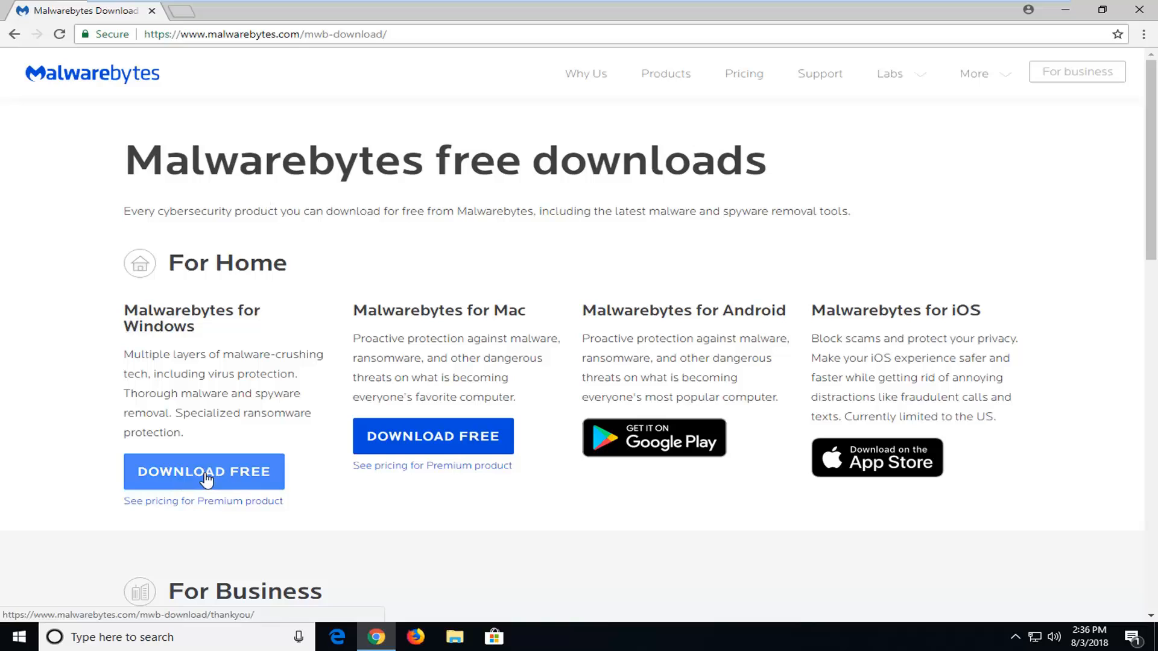
Step: Download the mb3-setup-consumer installer from DOWNLOAD FREE under Malwarebytes for Windows
click(203, 471)
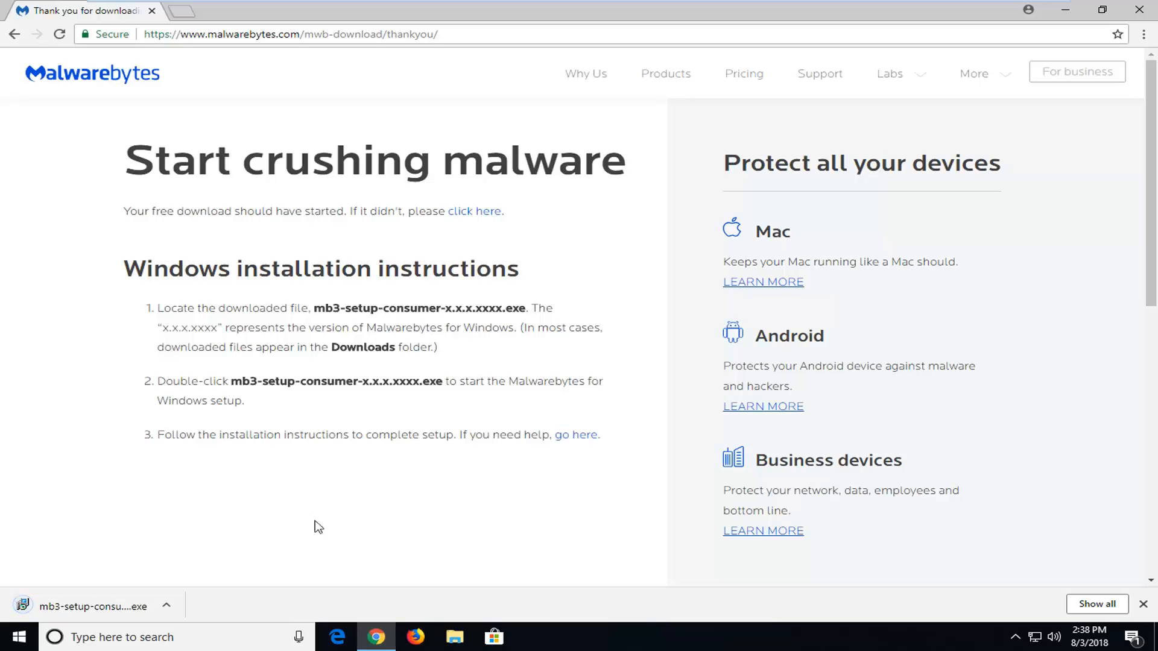
Step: Run the downloaded installer, accept the security and UAC prompts, and keep English
click(92, 606)
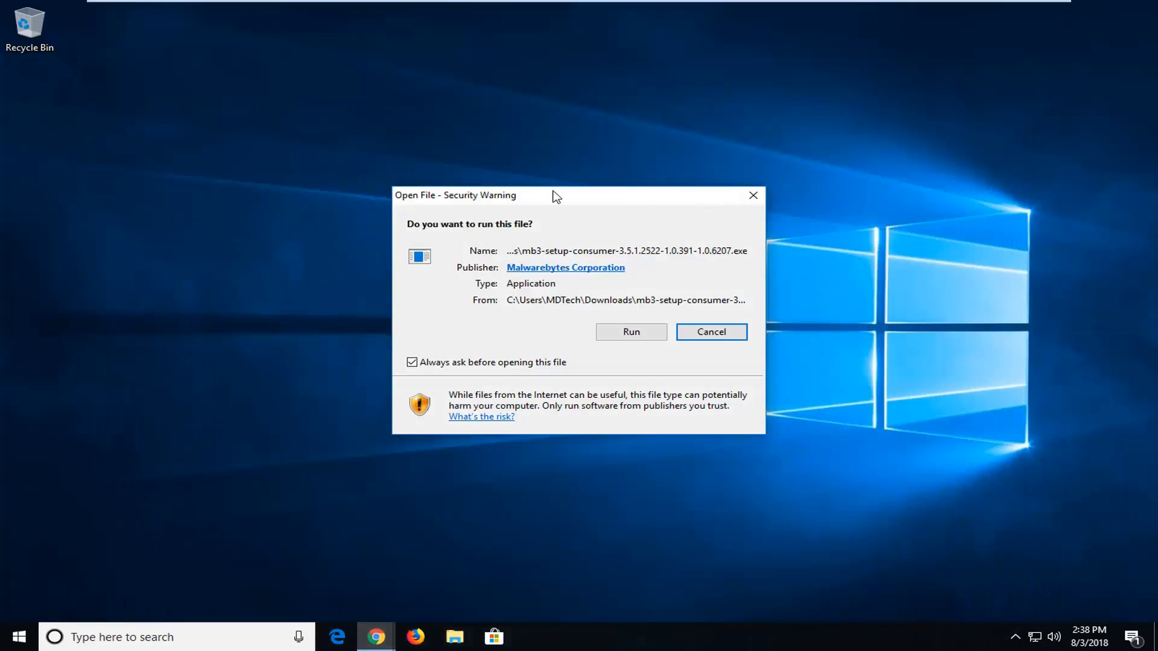
click(630, 331)
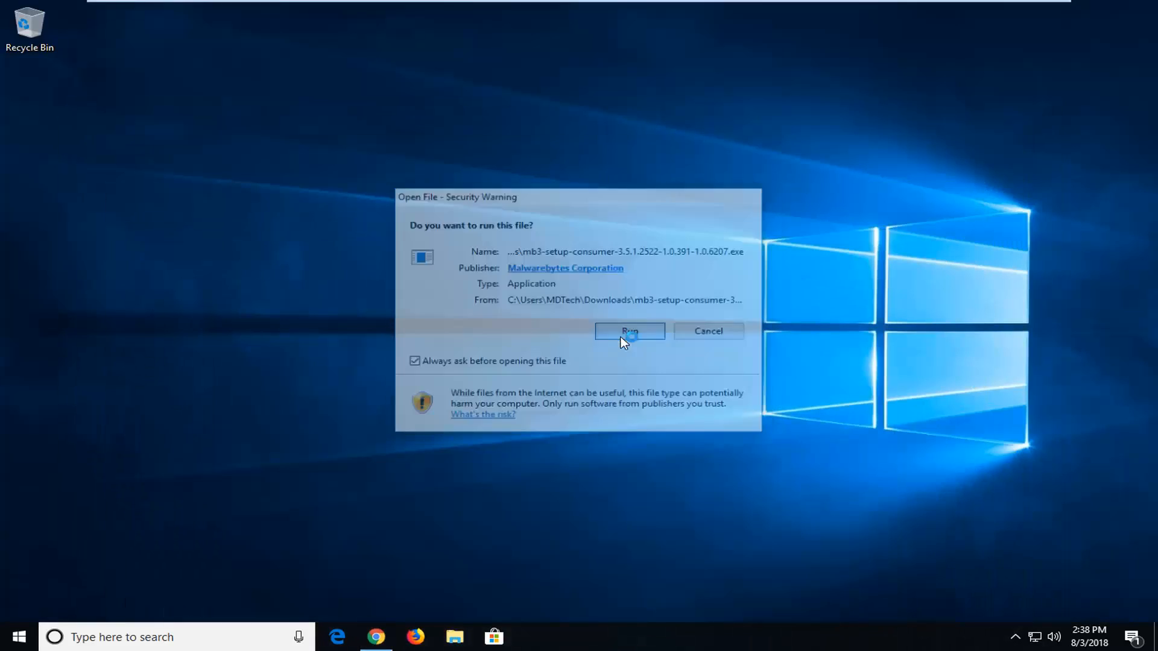
click(629, 331)
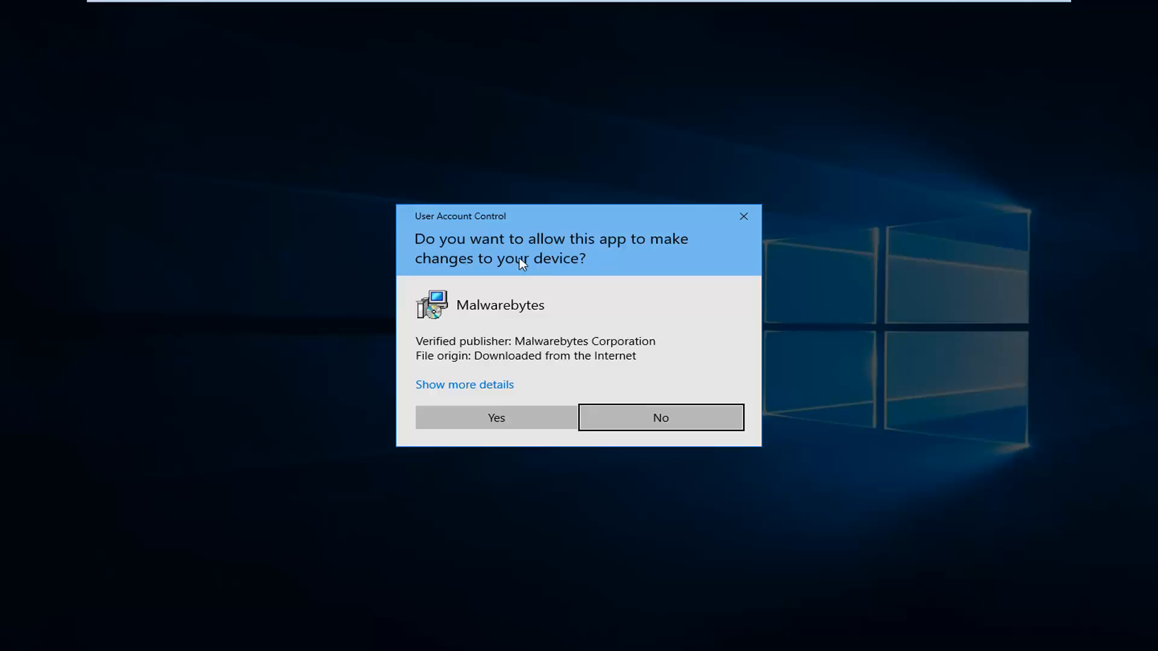
mouse_move(483, 418)
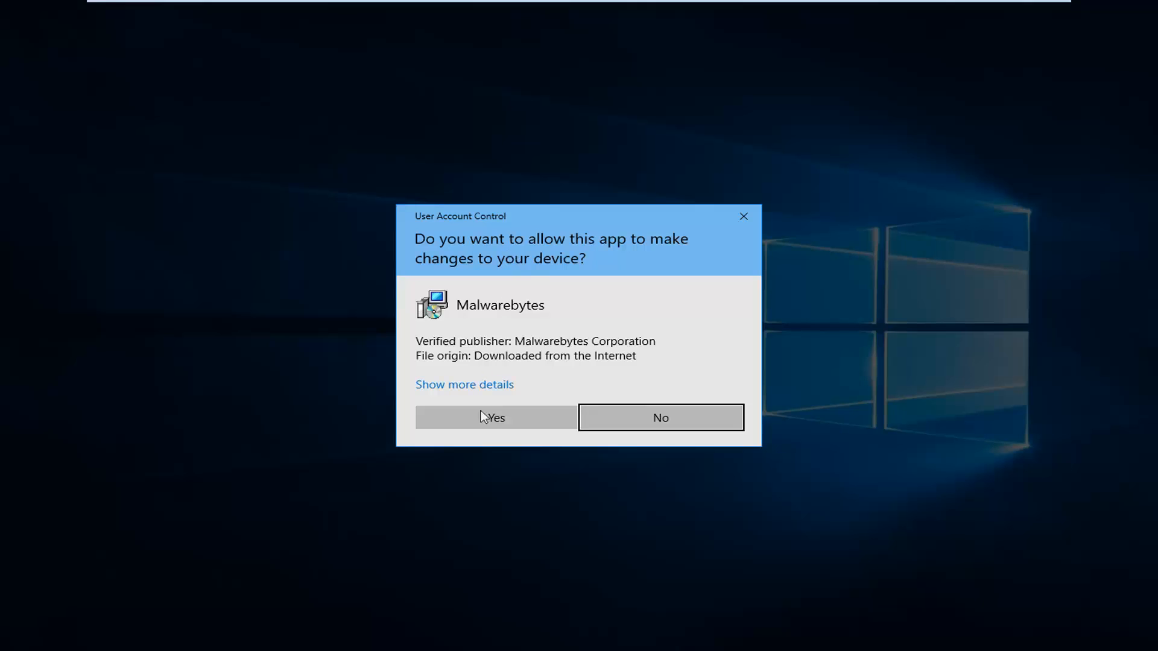
click(495, 417)
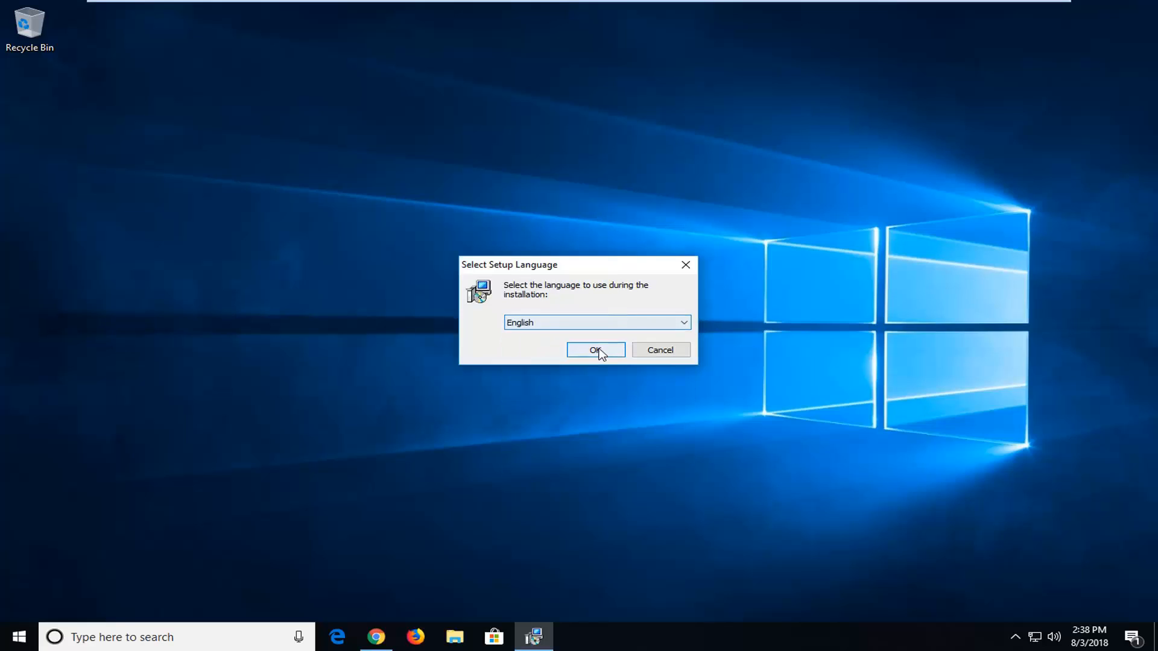
click(595, 350)
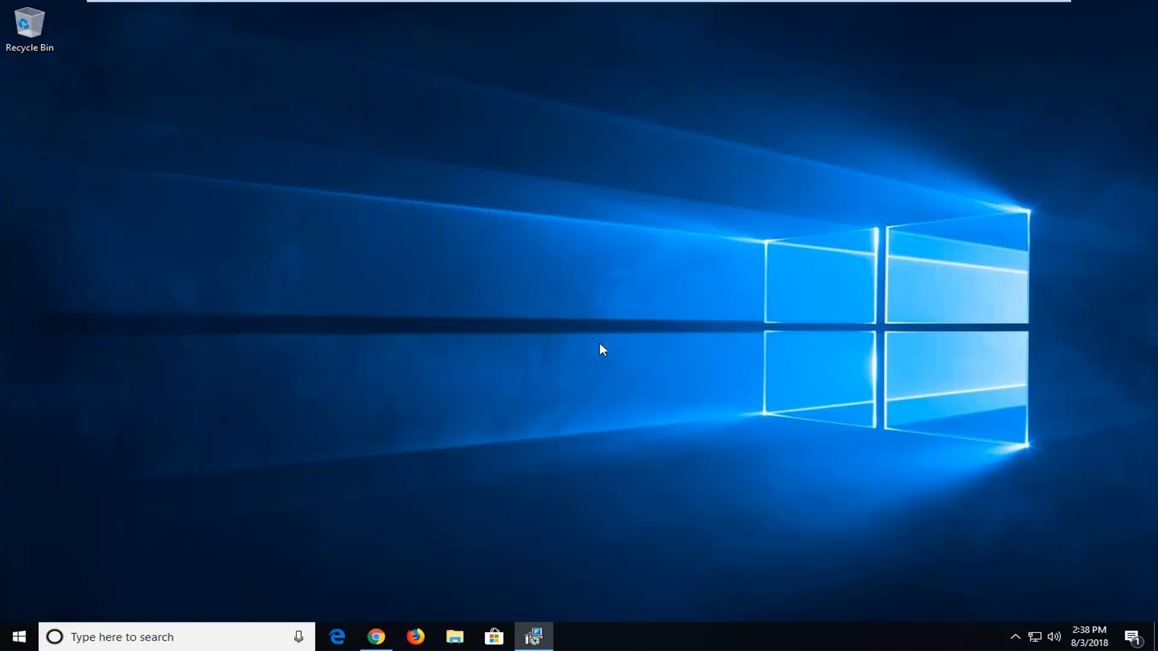
Step: Install Malwarebytes with the default folder and desktop shortcut via Agree and Install
click(533, 637)
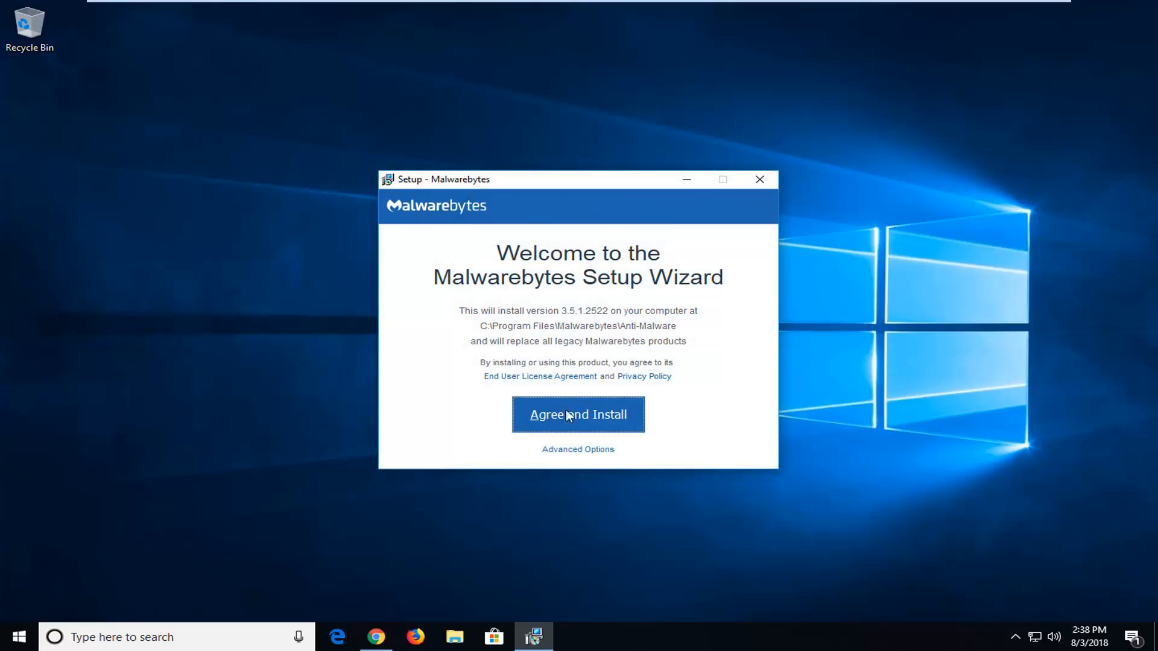
click(578, 449)
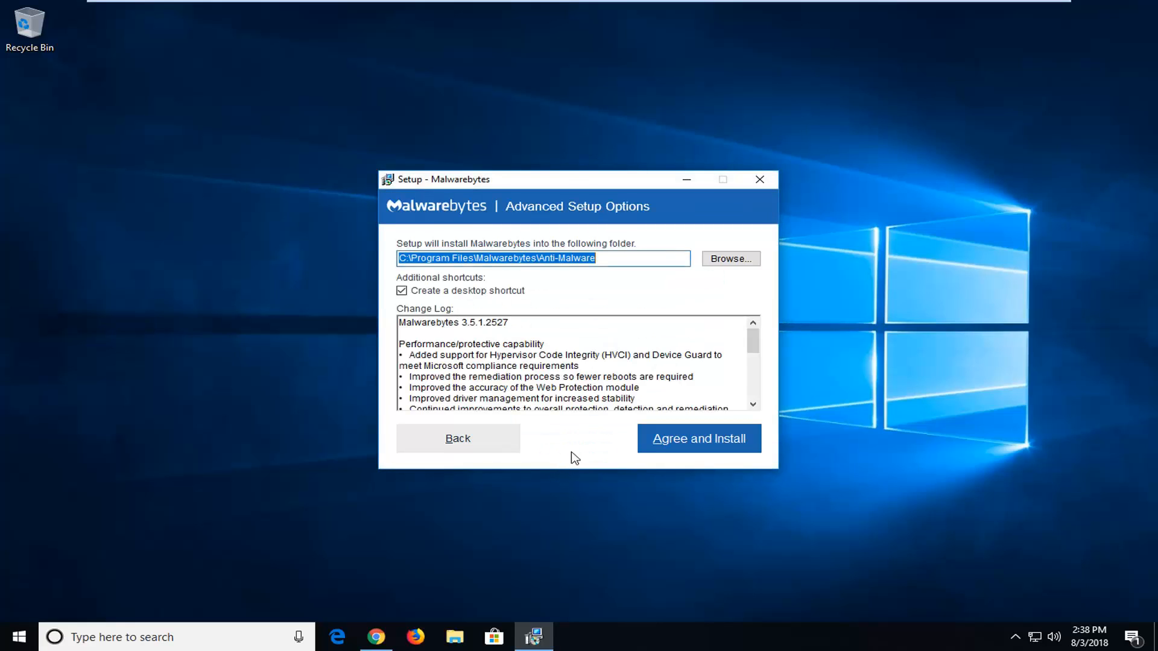
mouse_move(451, 232)
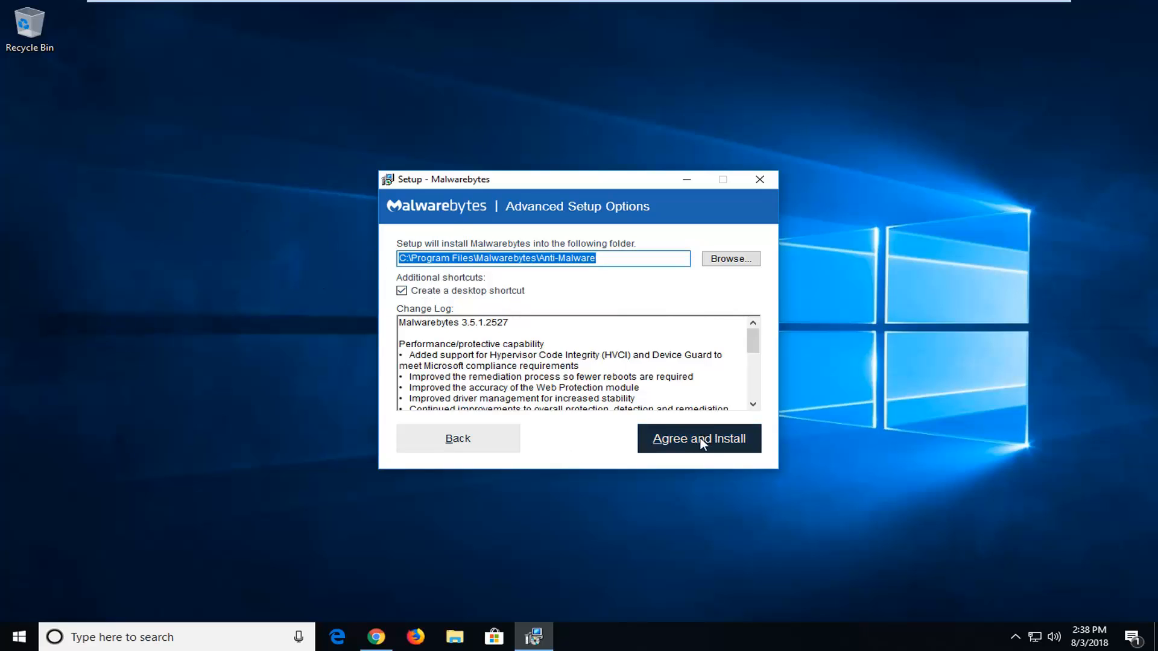
click(698, 438)
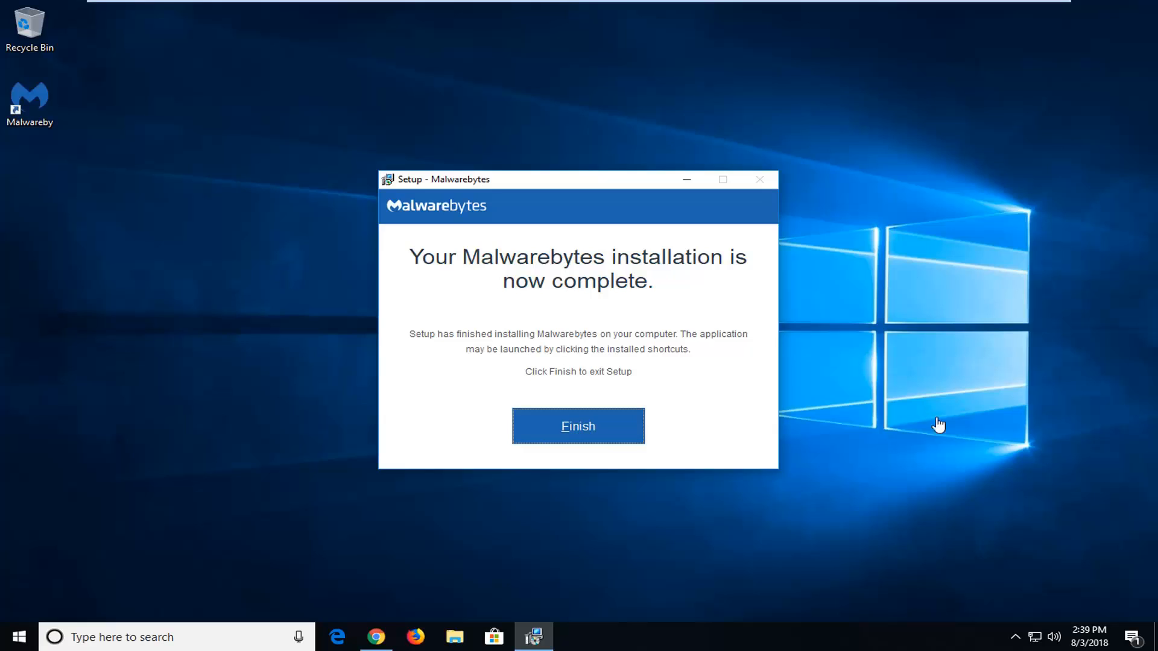
click(578, 427)
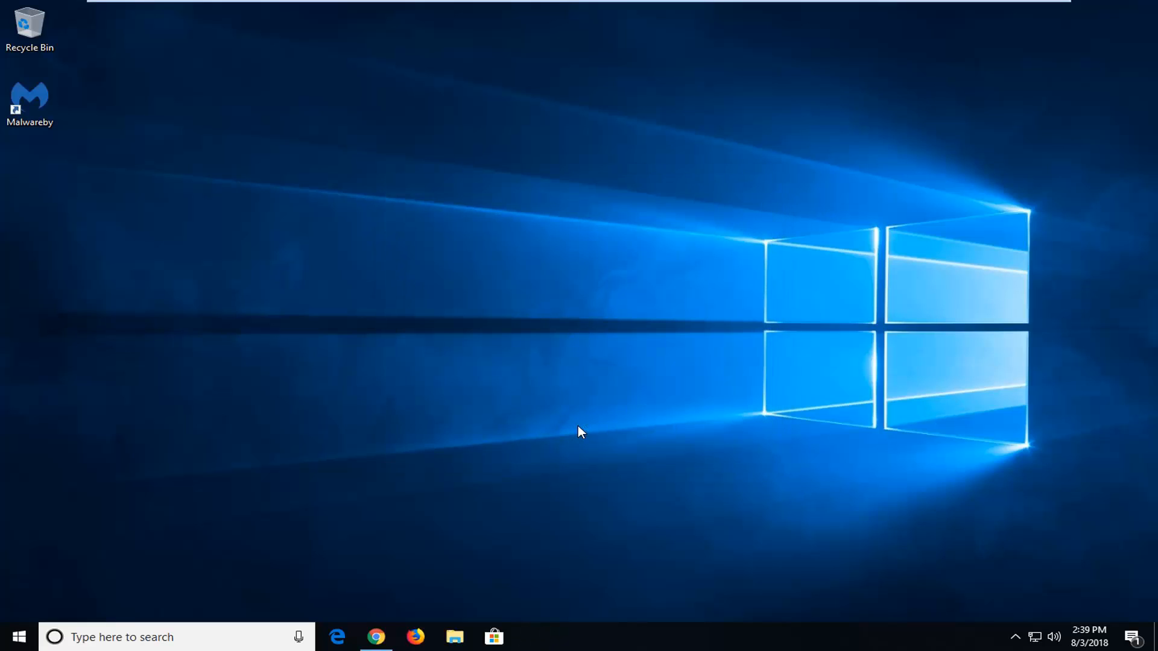
mouse_move(454, 355)
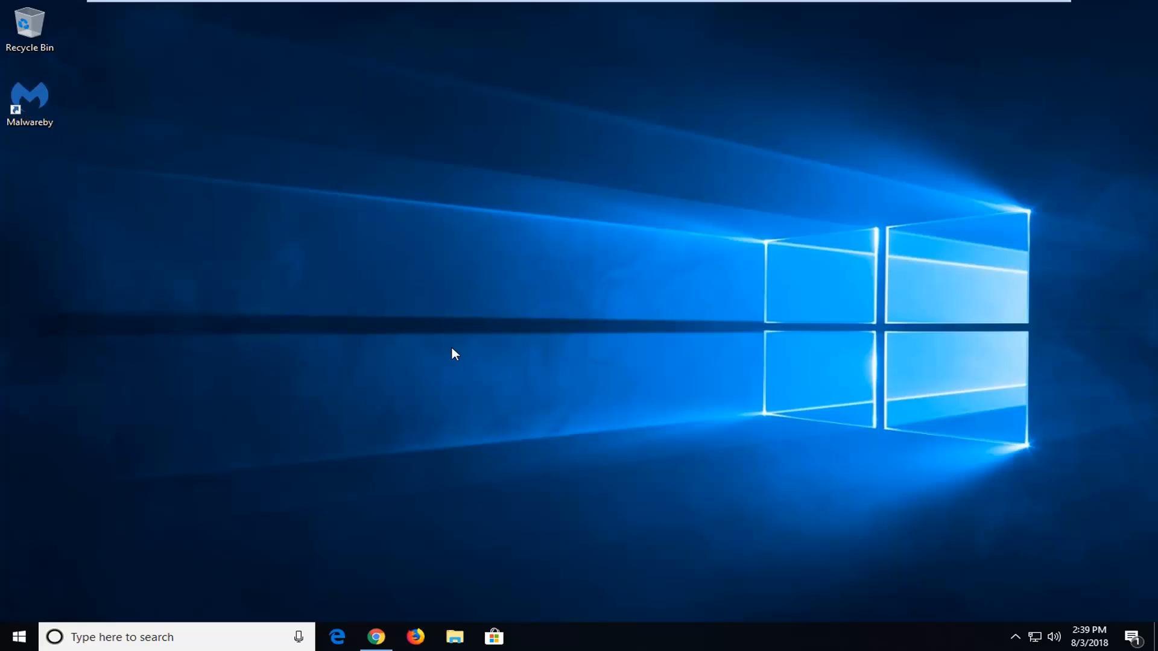
mouse_move(392, 333)
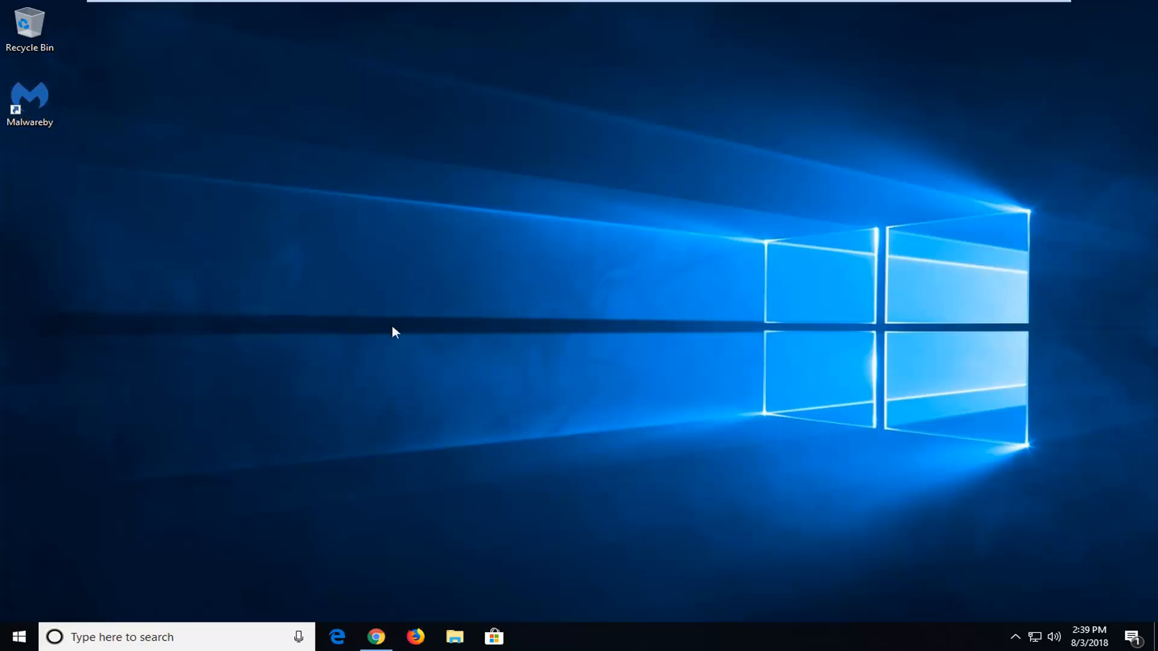
click(30, 103)
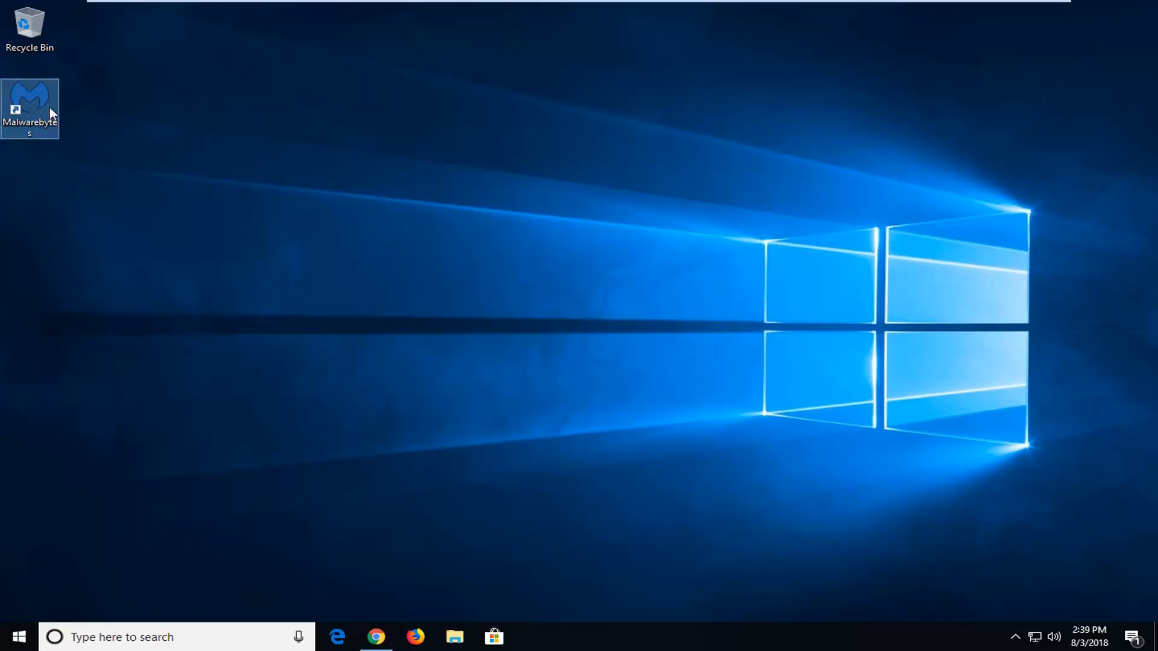
Step: Launch Malwarebytes from the desktop shortcut and view the Premium Trial dashboard
double_click(30, 108)
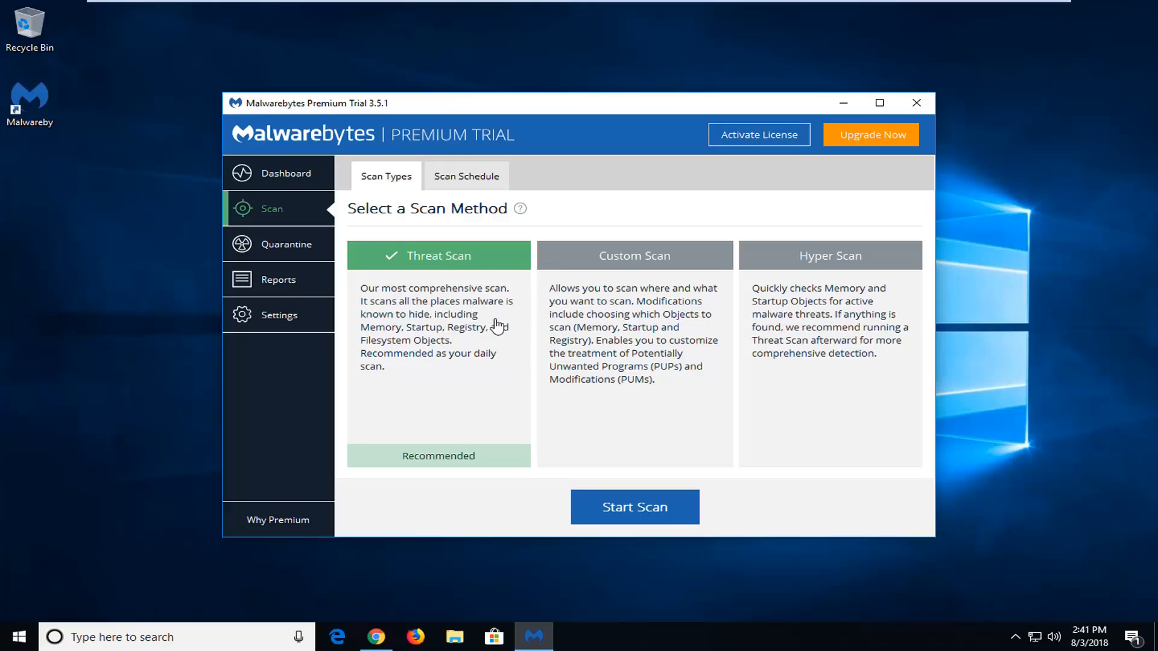
mouse_move(382, 176)
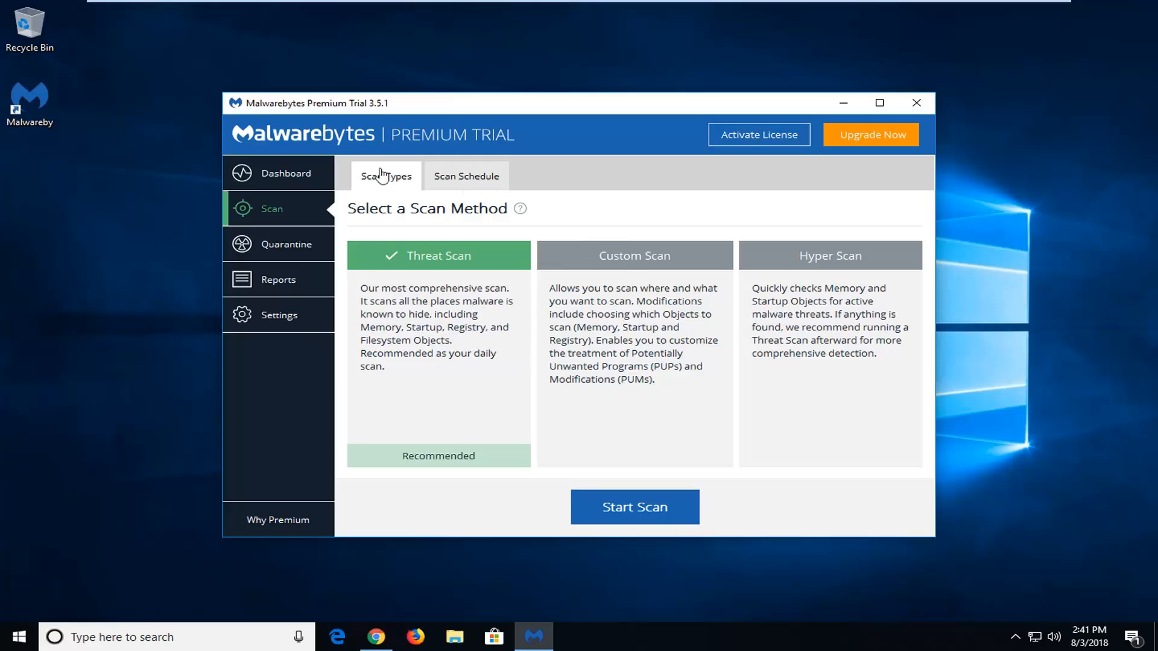
click(285, 173)
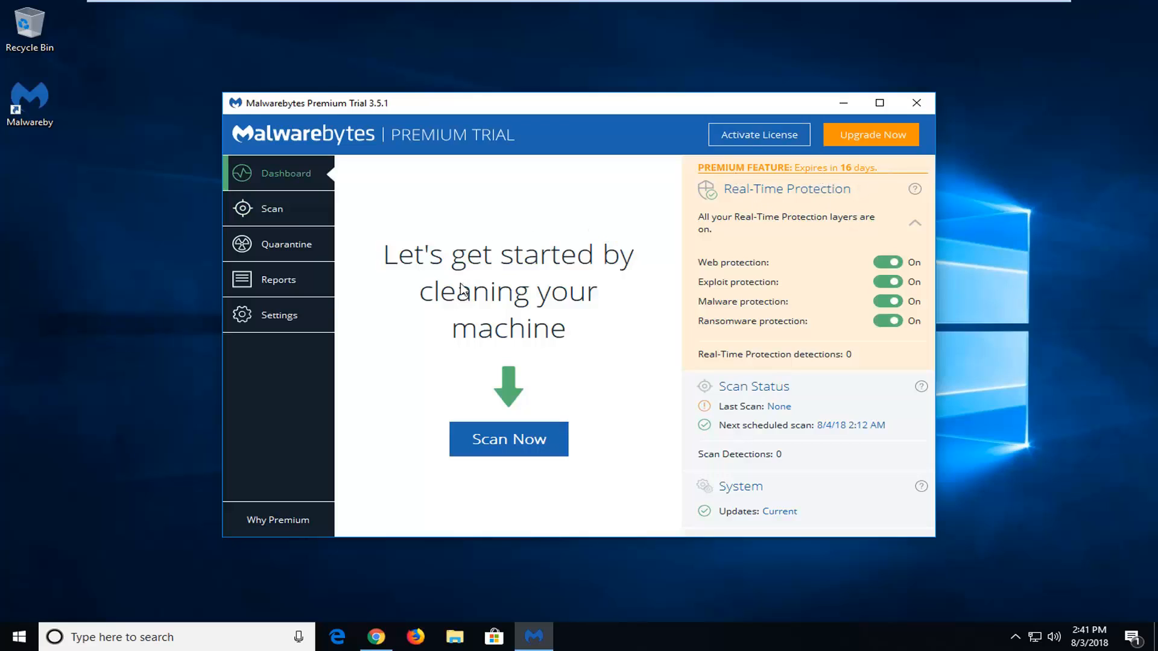
mouse_move(379, 318)
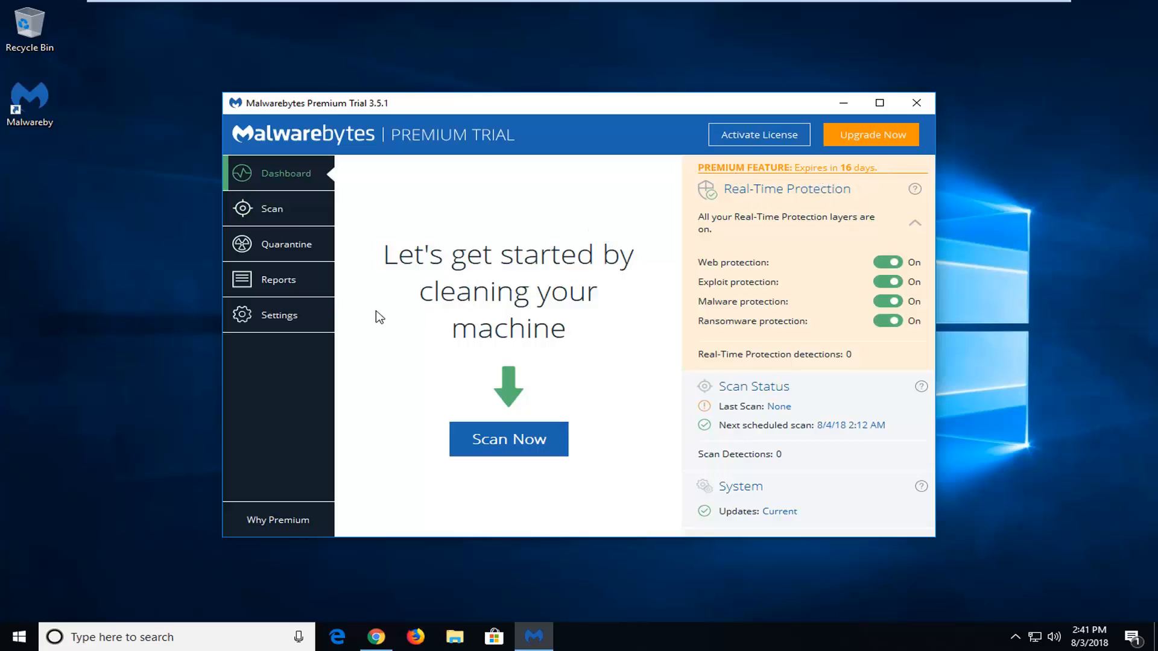
mouse_move(351, 318)
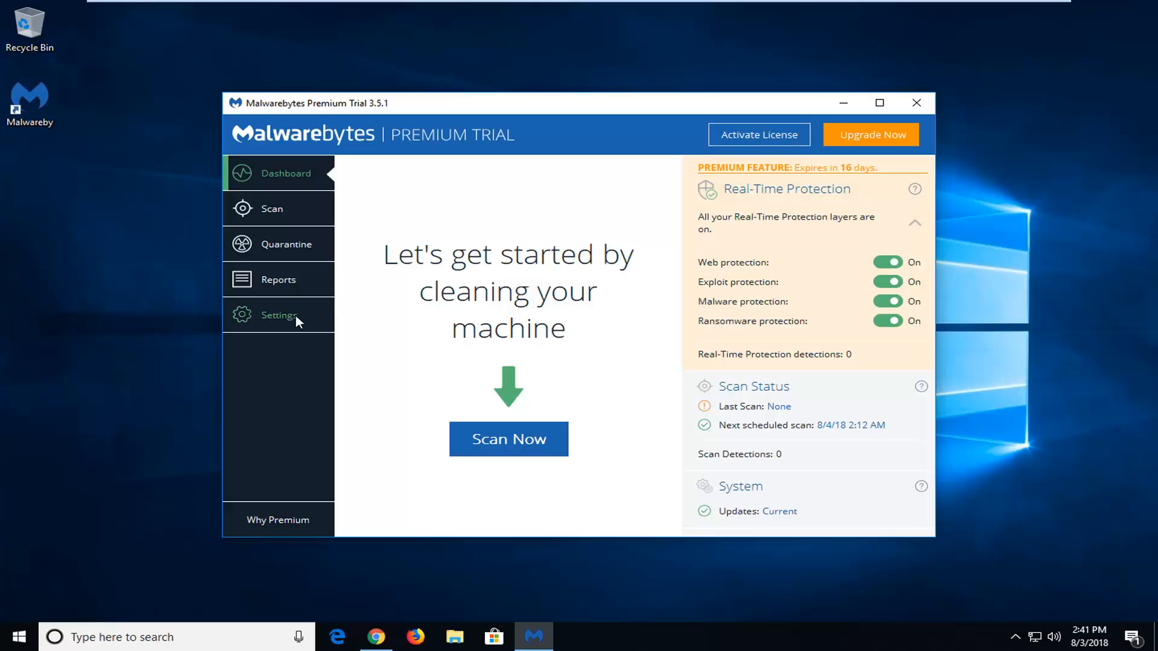
Step: Deactivate the premium trial in Settings > Account Details, confirming Yes and allowing UAC
click(279, 315)
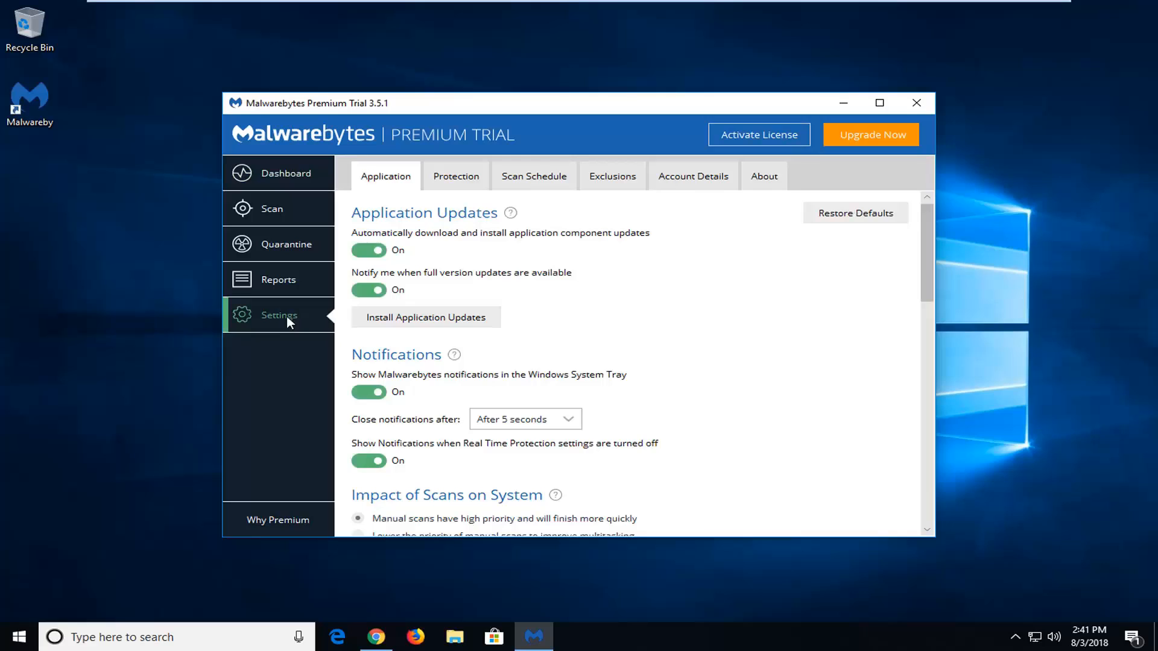
click(693, 176)
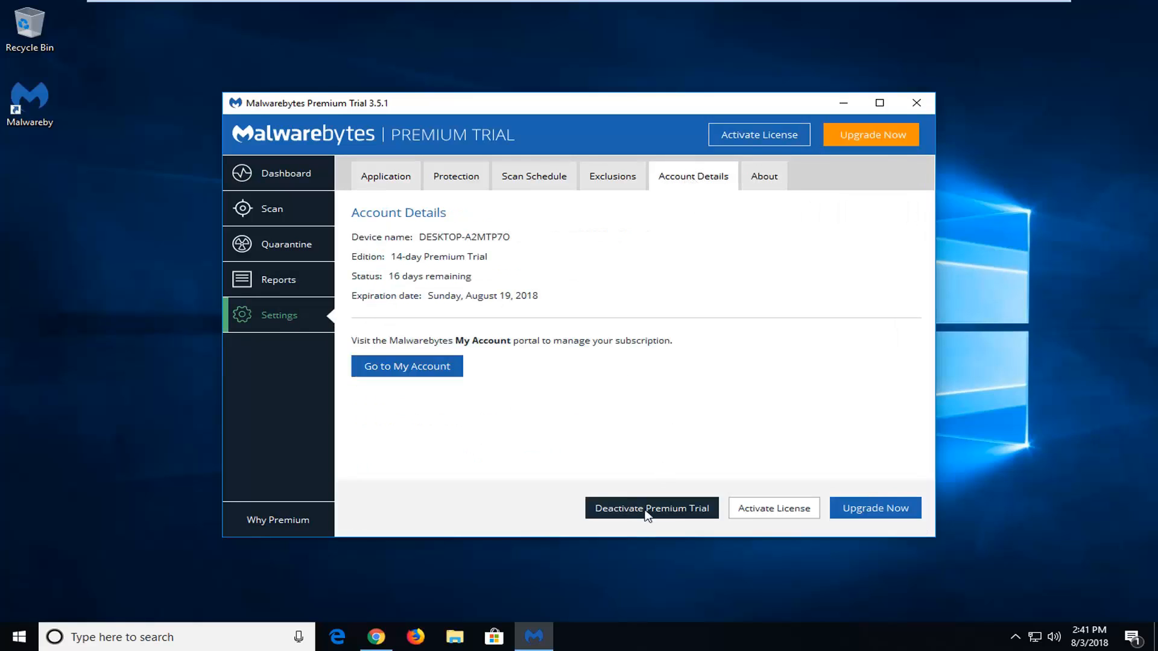
click(652, 508)
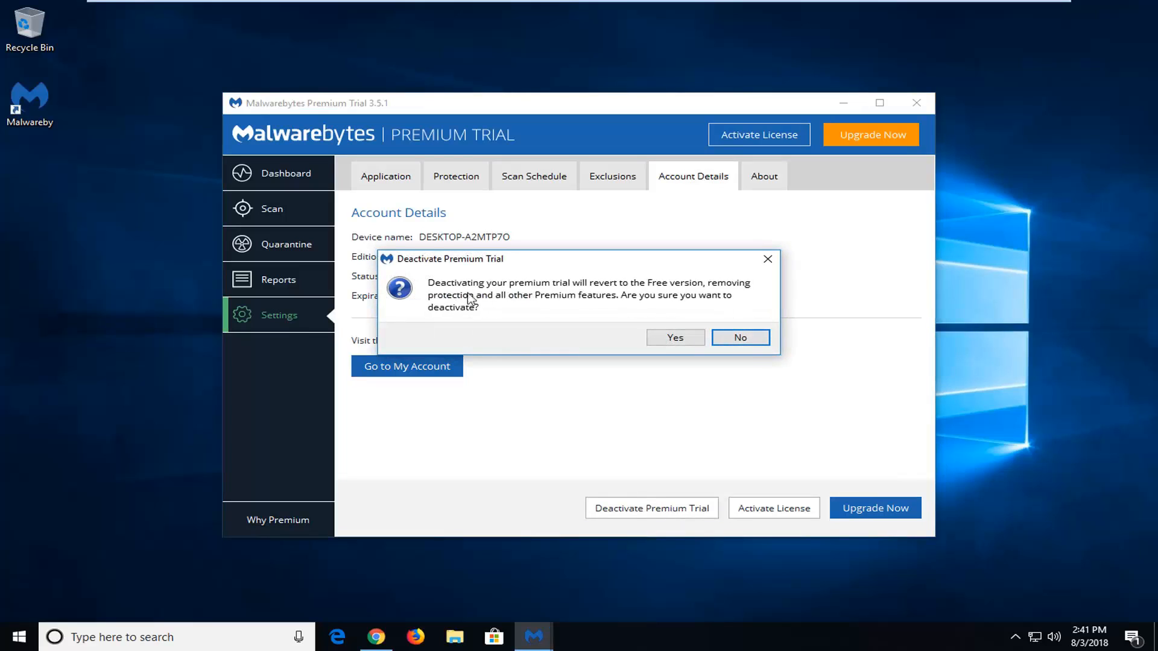
mouse_move(621, 294)
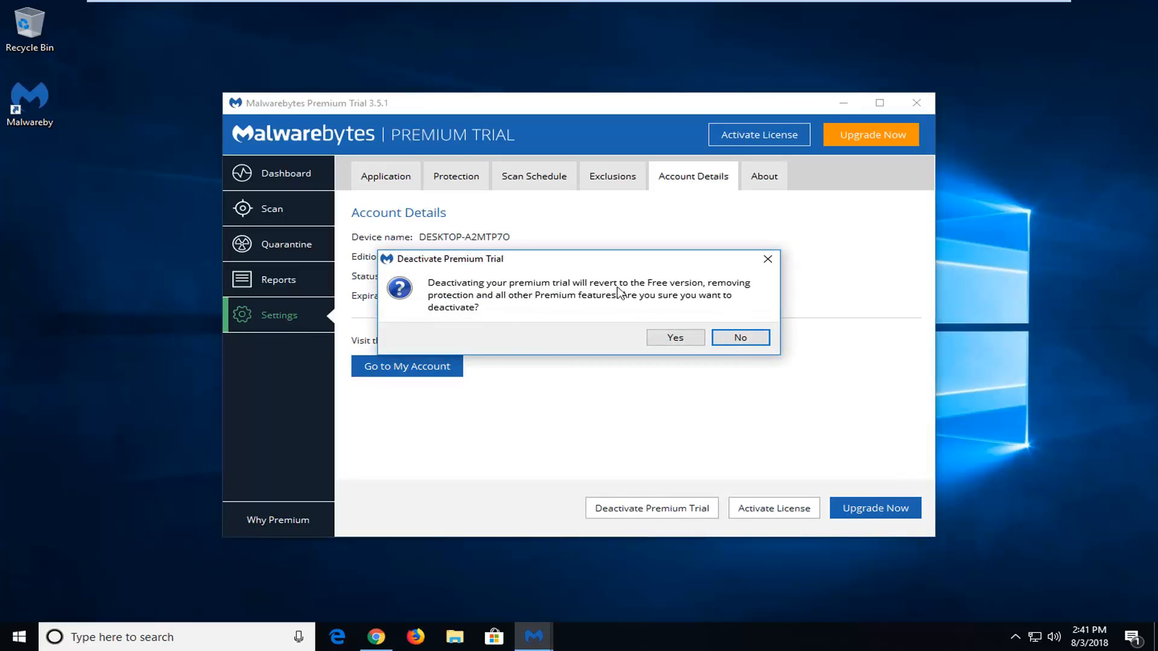
mouse_move(508, 305)
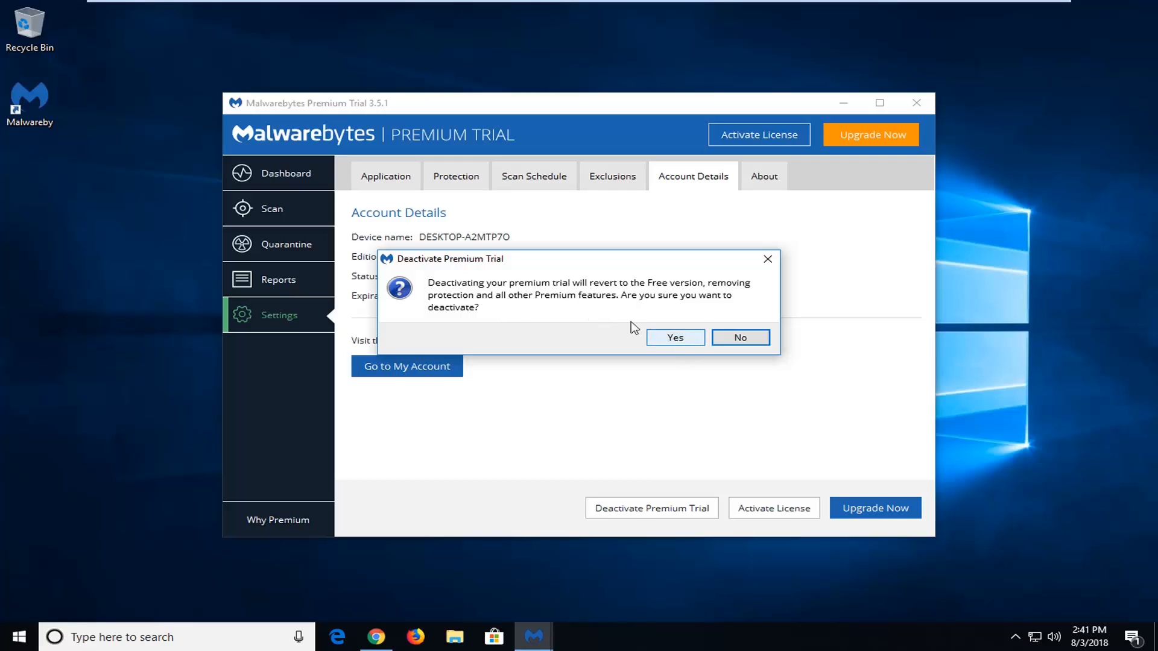
click(674, 338)
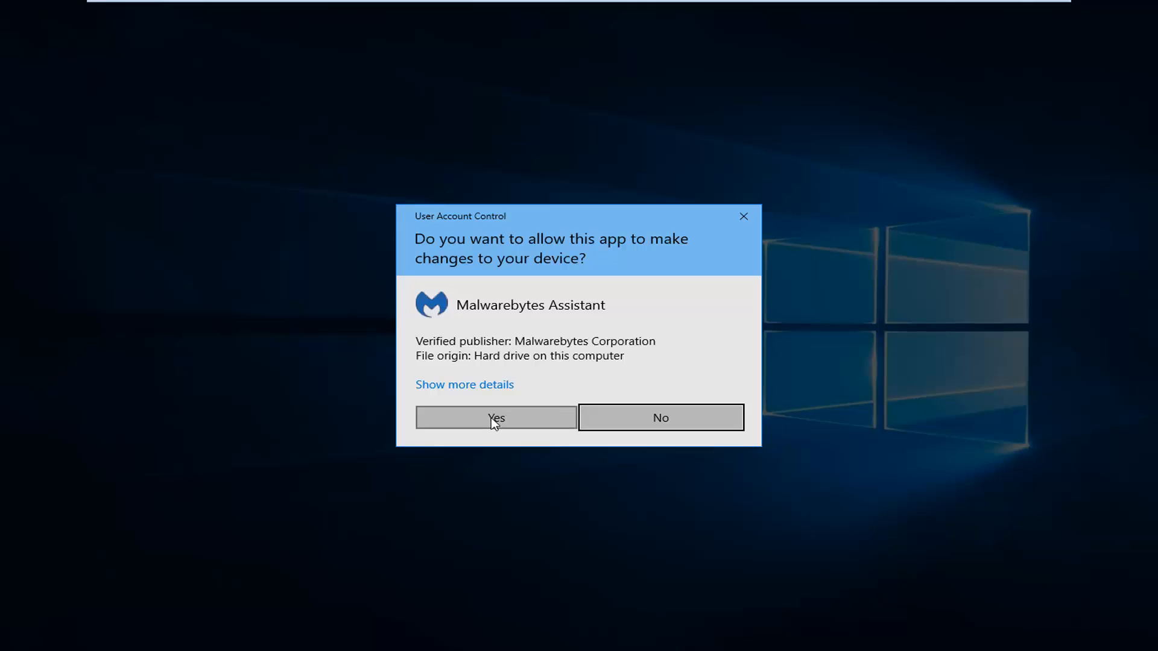
click(496, 418)
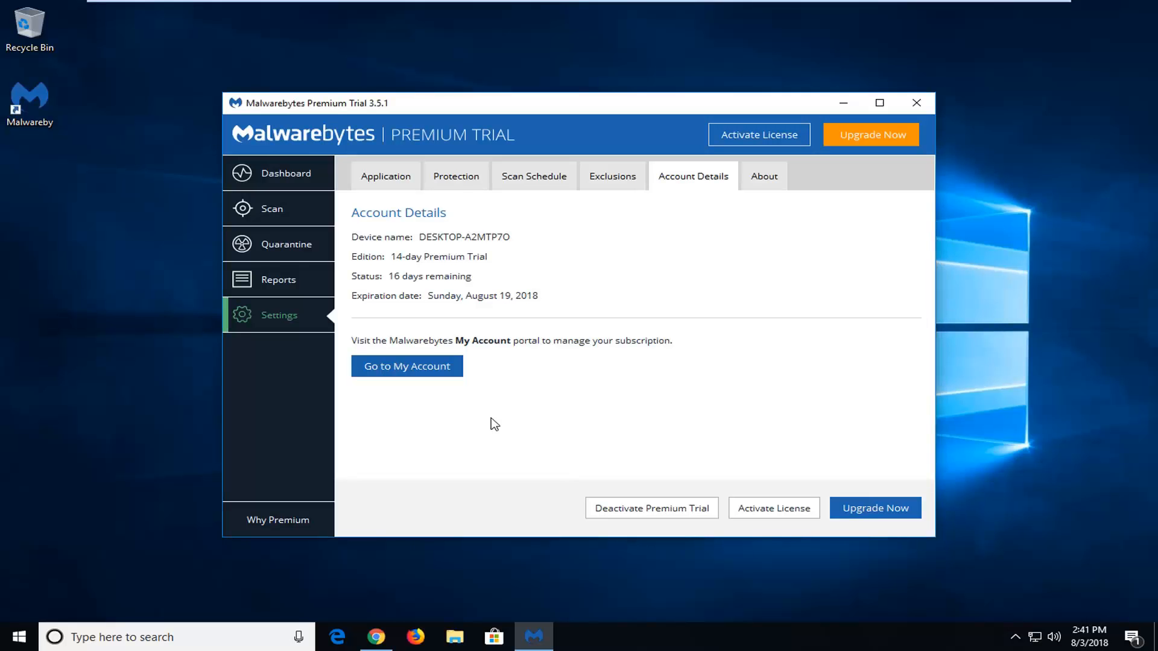
Step: View the Free edition dashboard with all real-time protection layers off
click(651, 508)
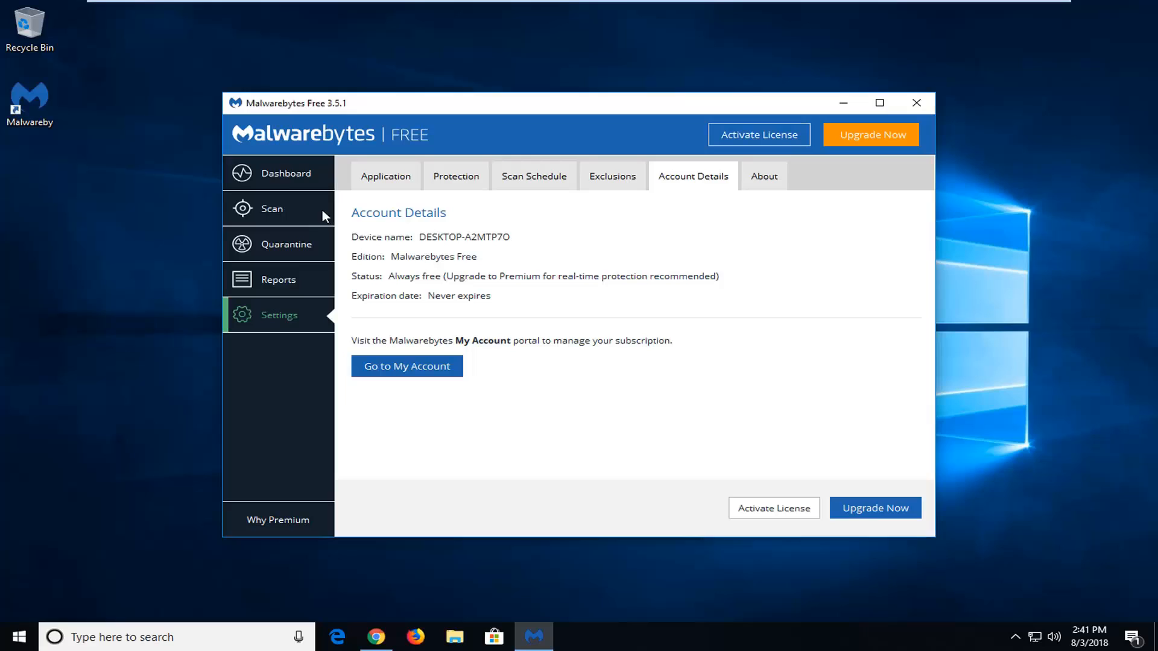
mouse_move(286, 184)
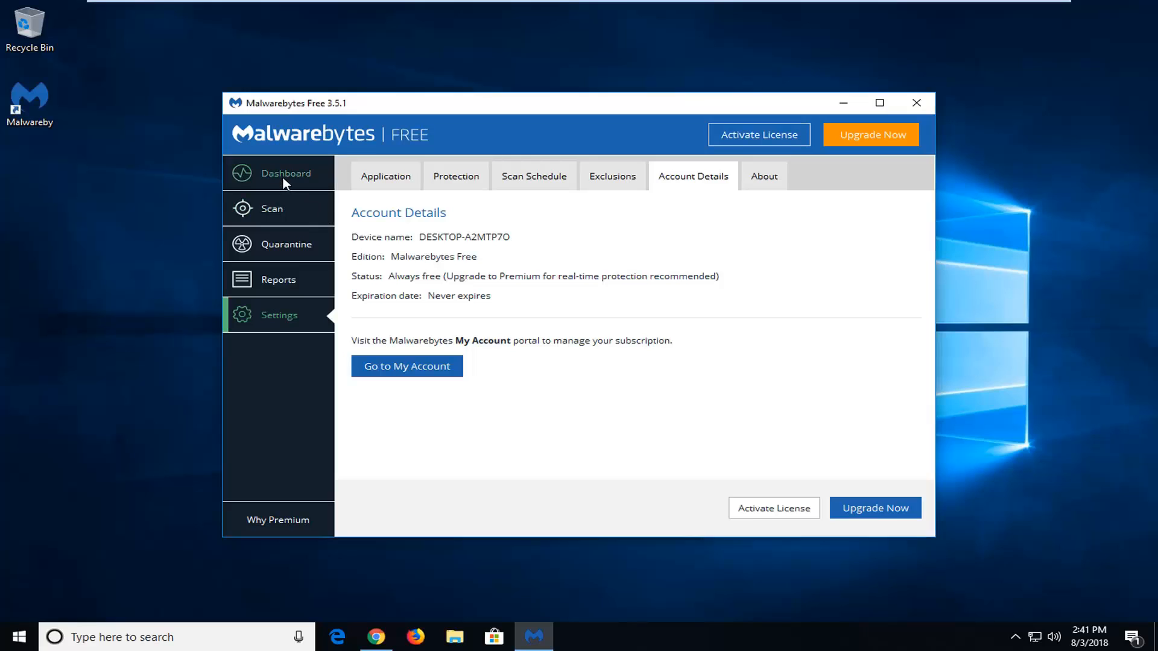
mouse_move(280, 203)
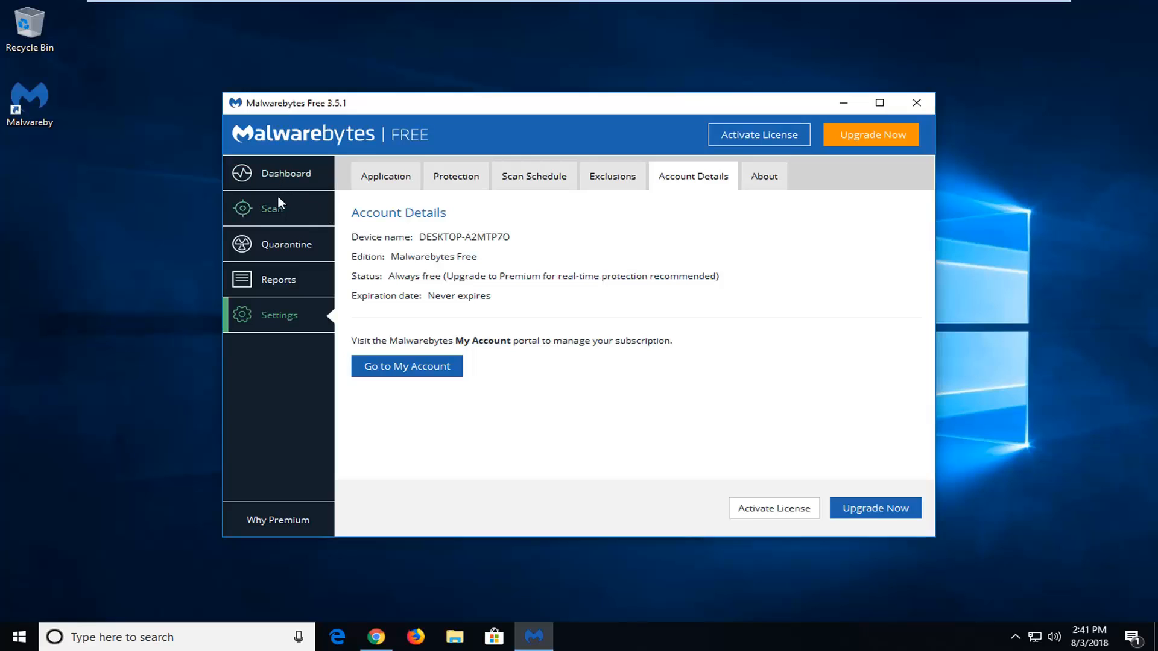
mouse_move(278, 186)
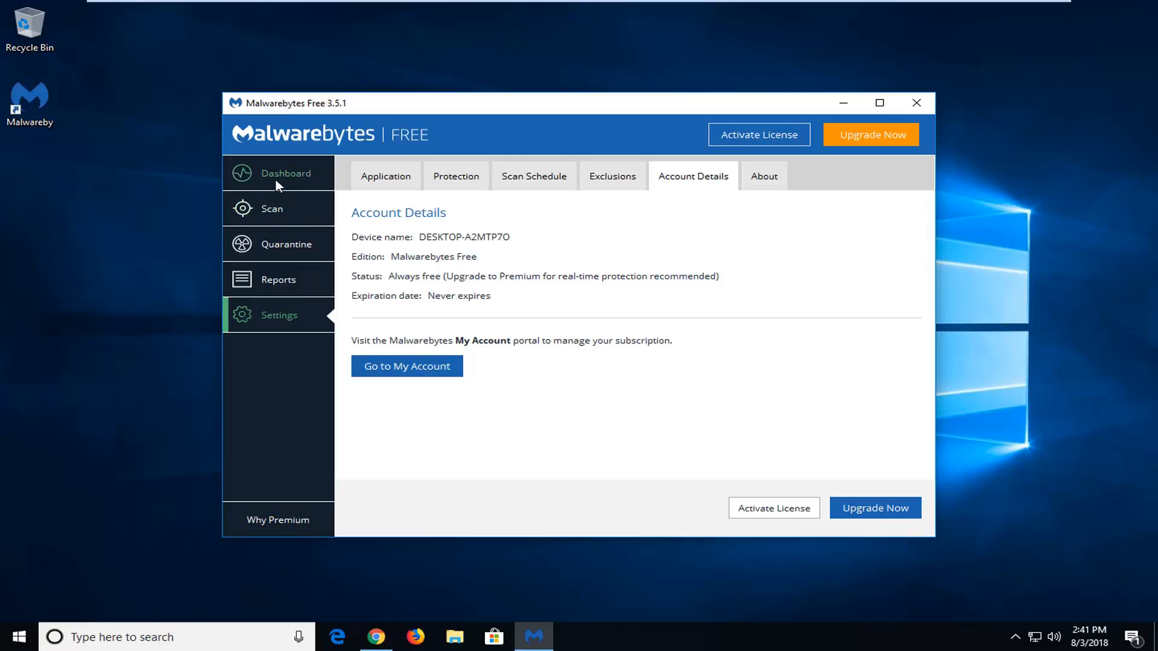
click(285, 174)
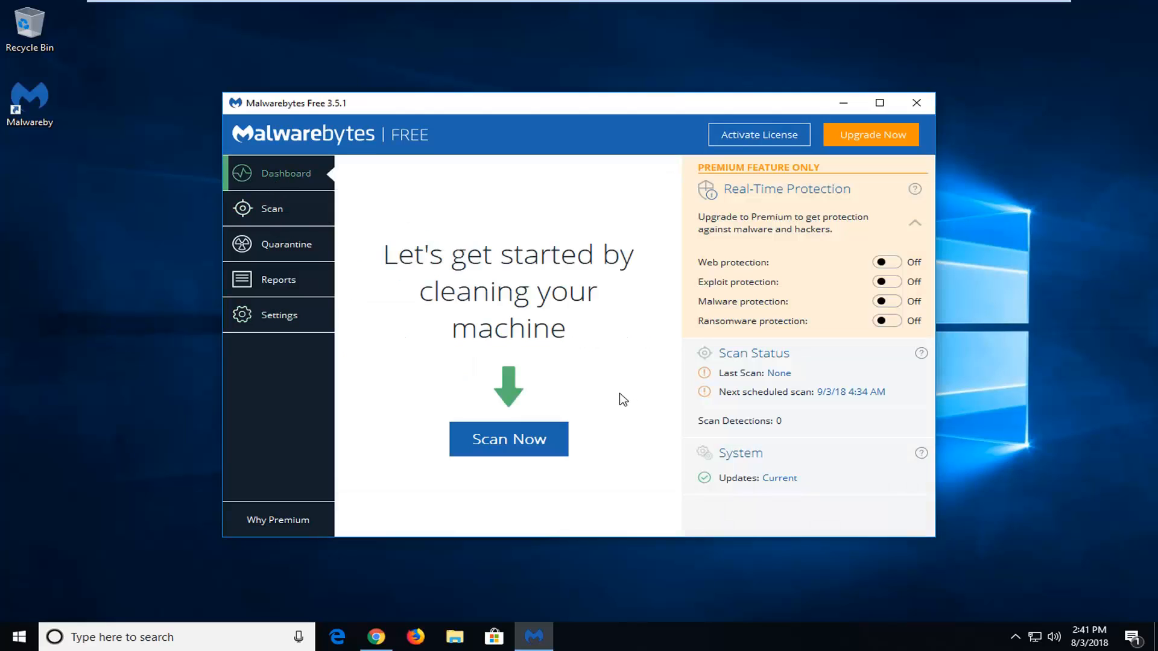